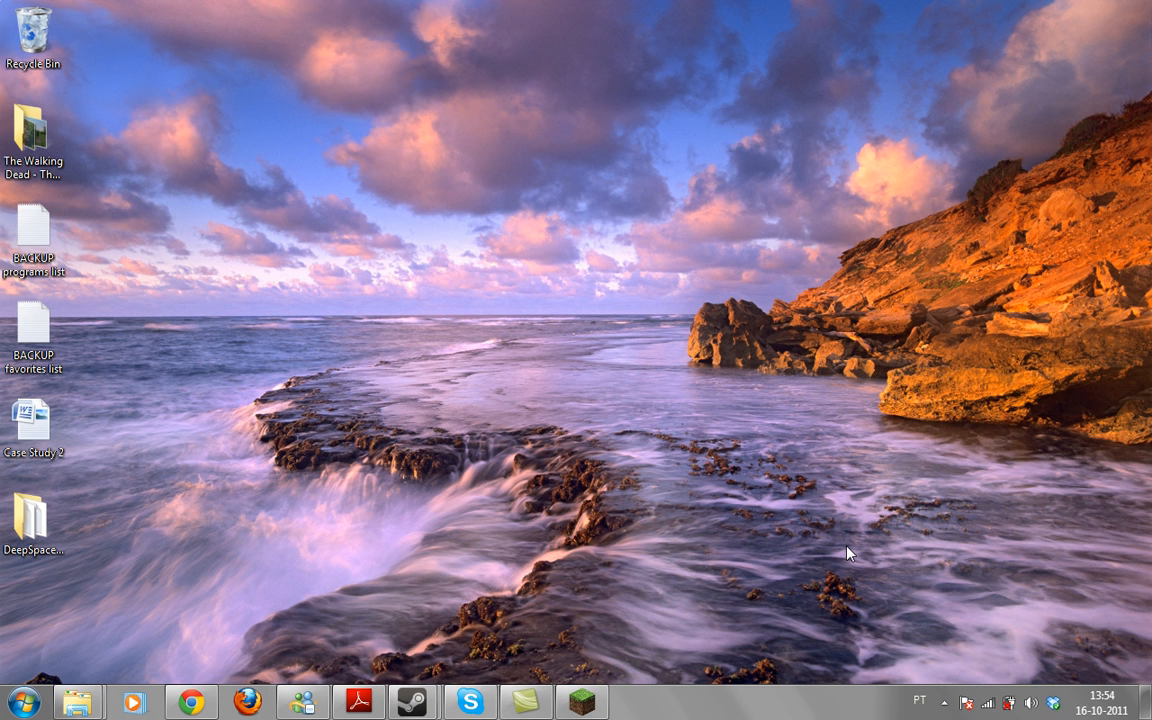
mouse_move(657, 643)
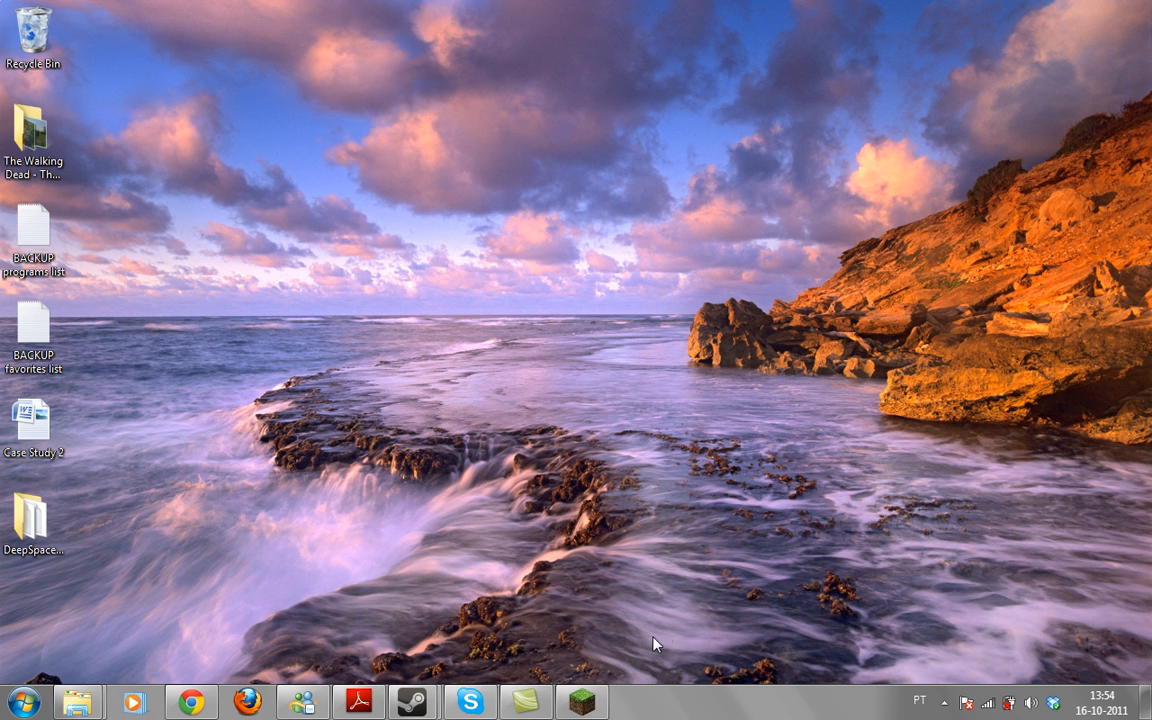
Check Minecraft's Video Settings: Fast graphics, Smooth Lighting off, Balanced performance
click(584, 702)
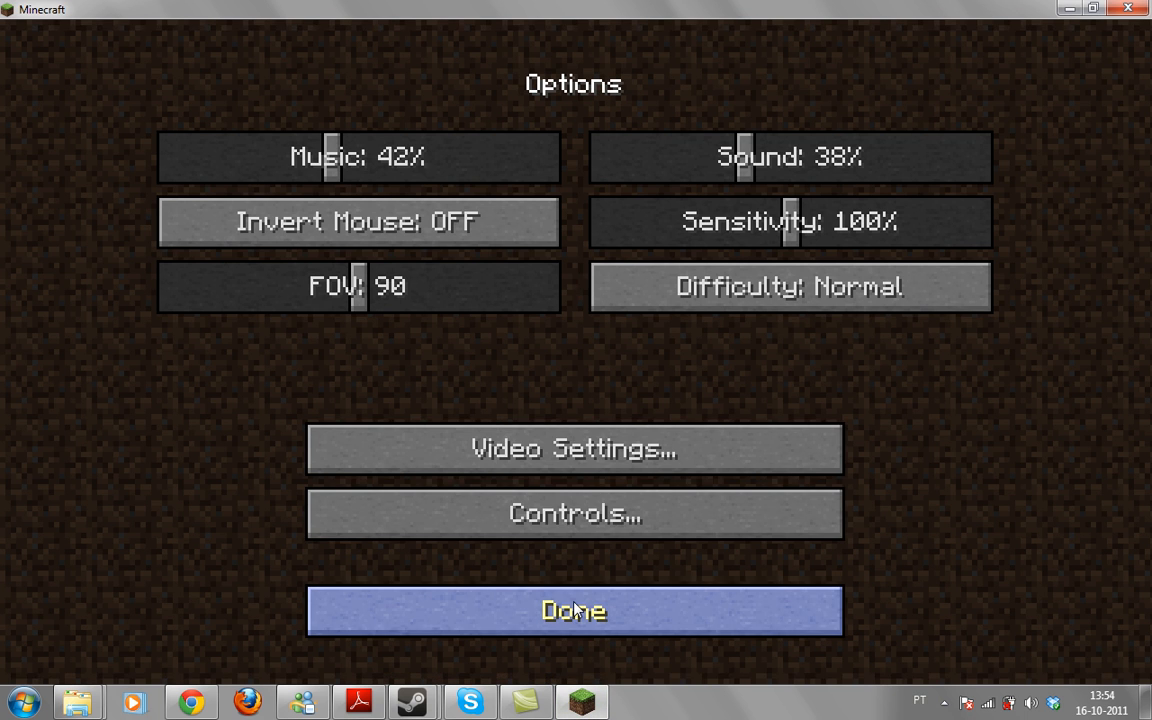
mouse_move(578, 450)
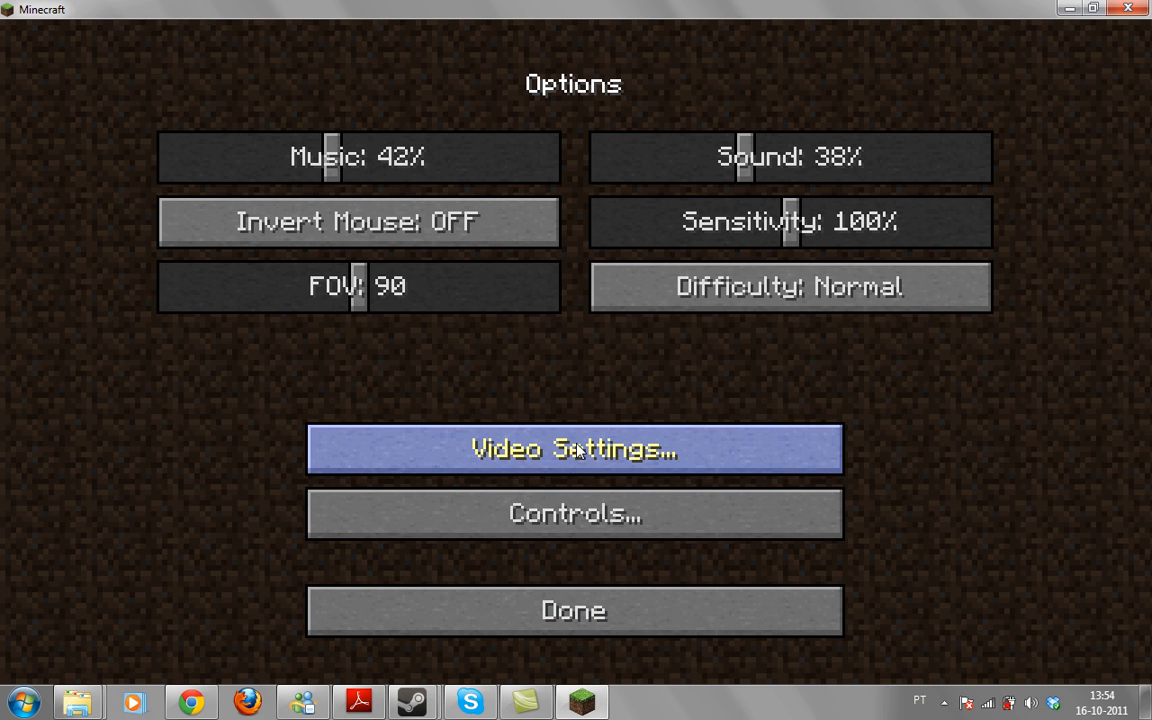
click(573, 449)
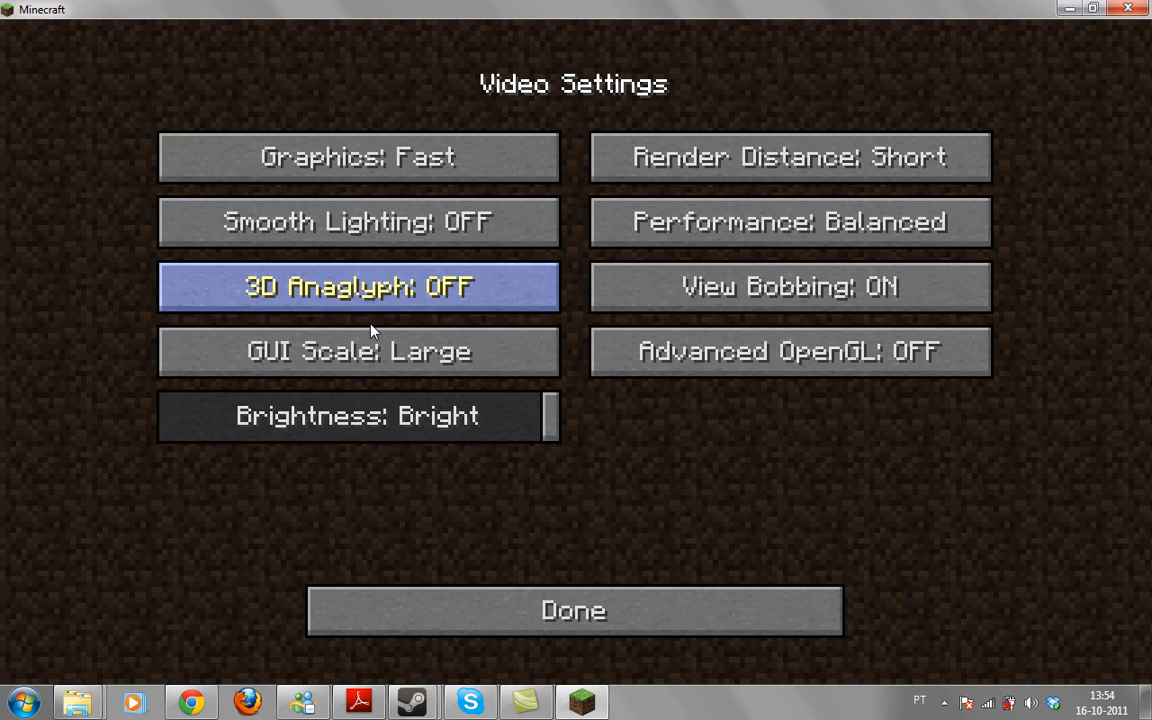
mouse_move(434, 462)
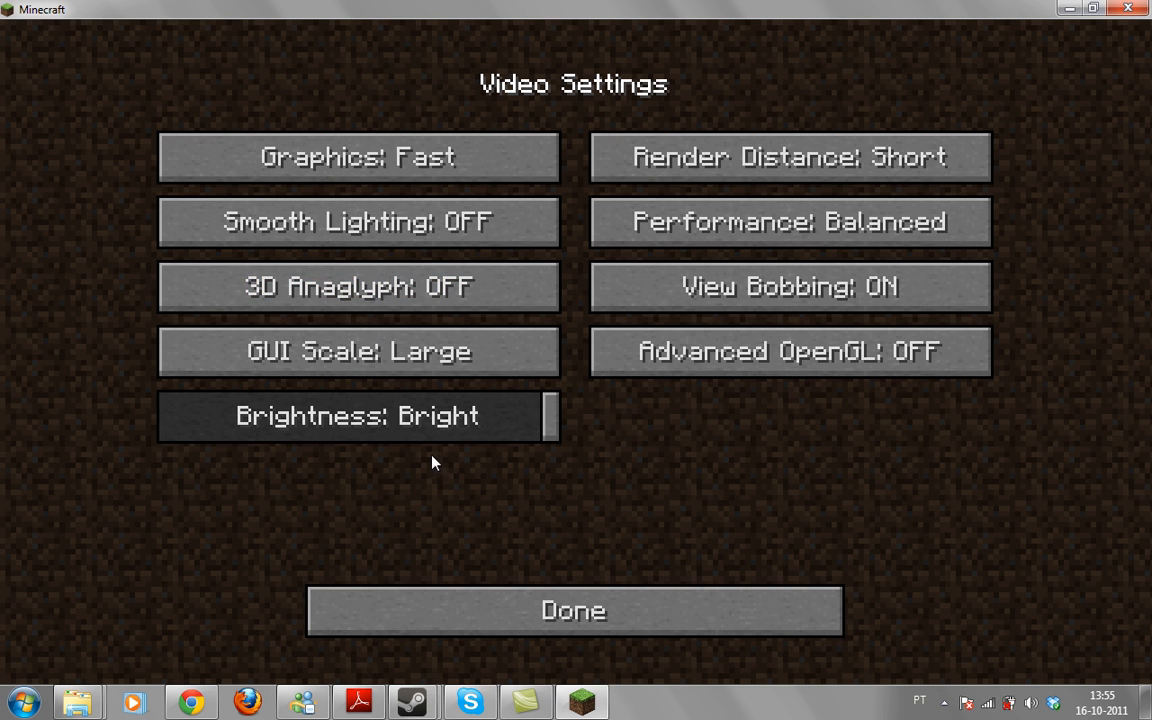
mouse_move(358, 157)
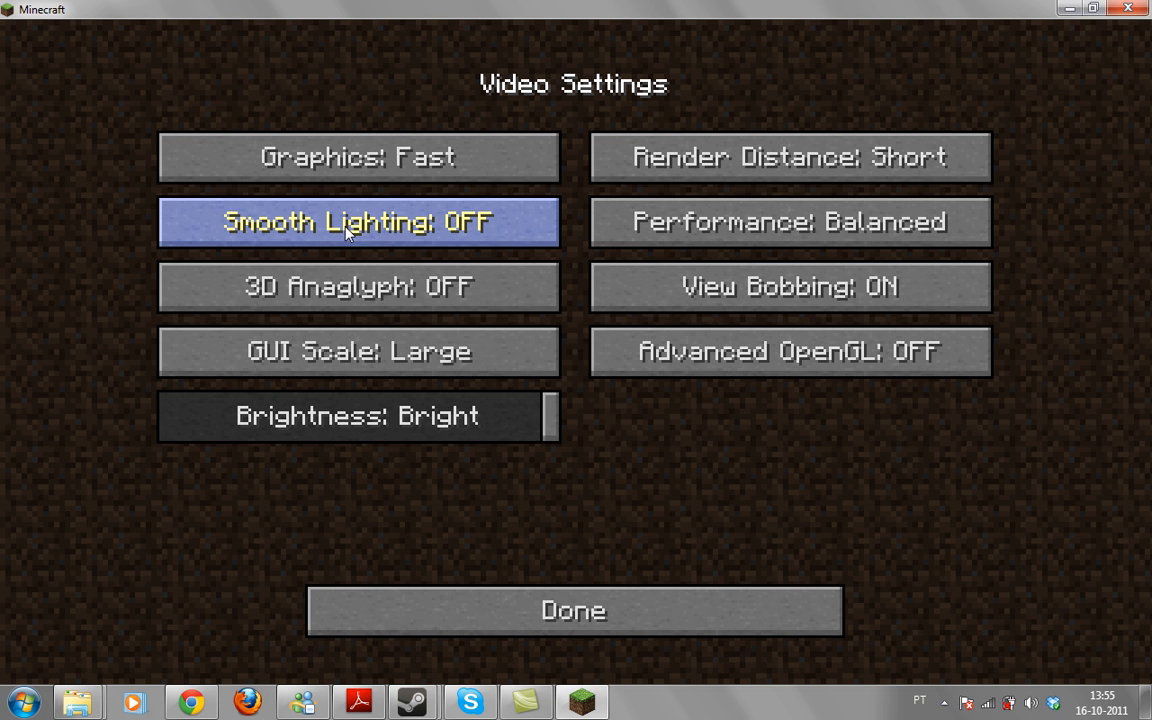
mouse_move(668, 497)
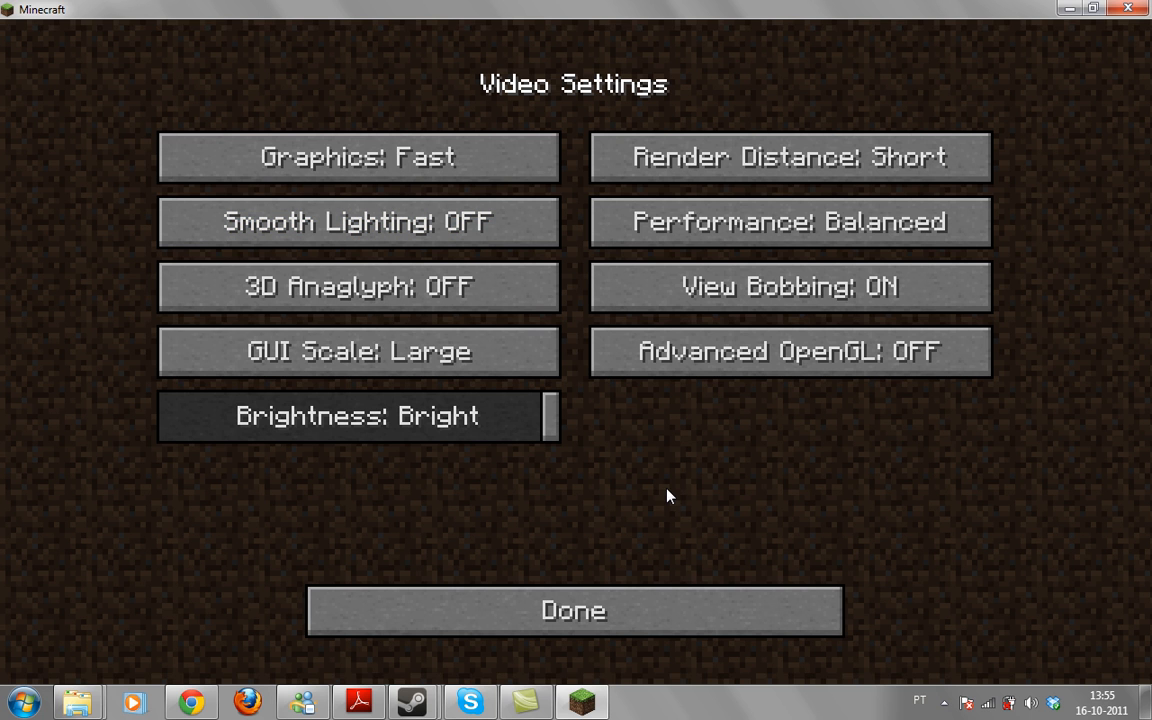
mouse_move(748, 163)
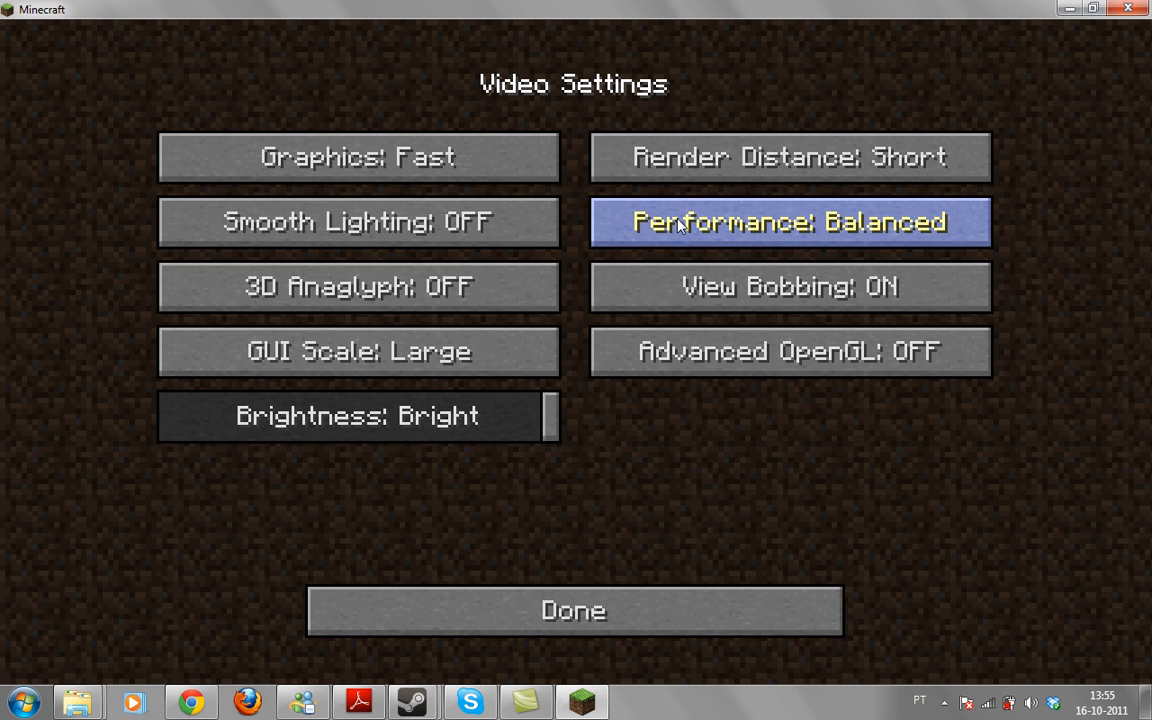
mouse_move(727, 234)
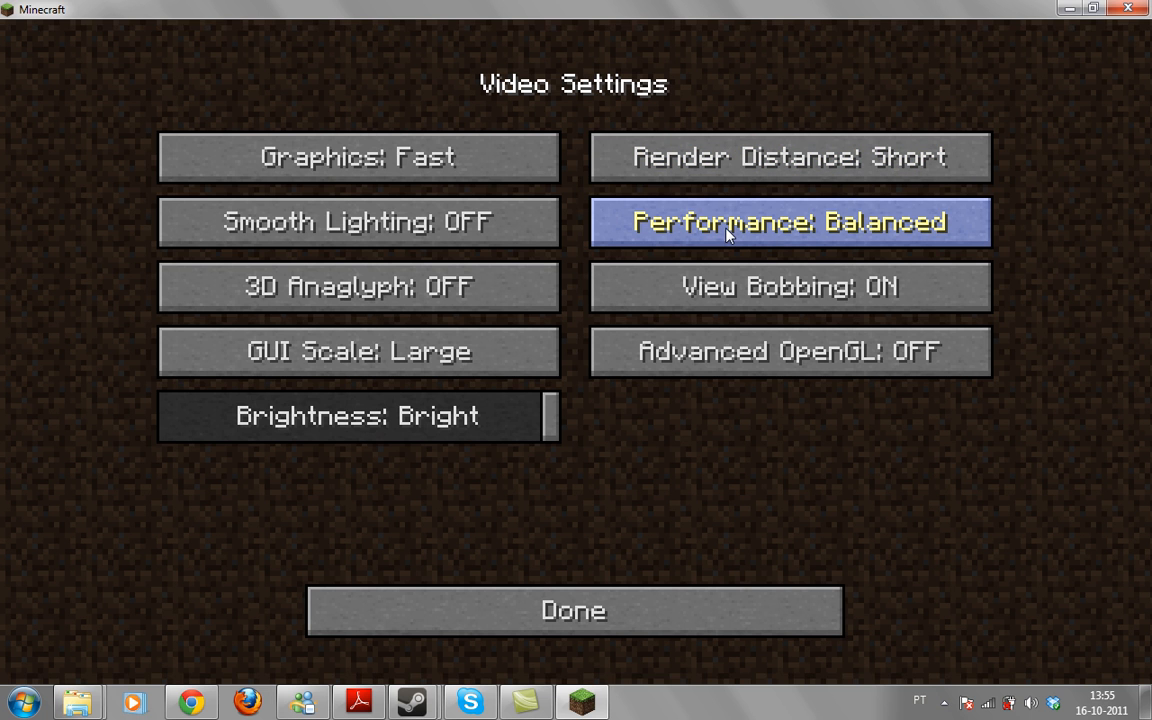
click(580, 609)
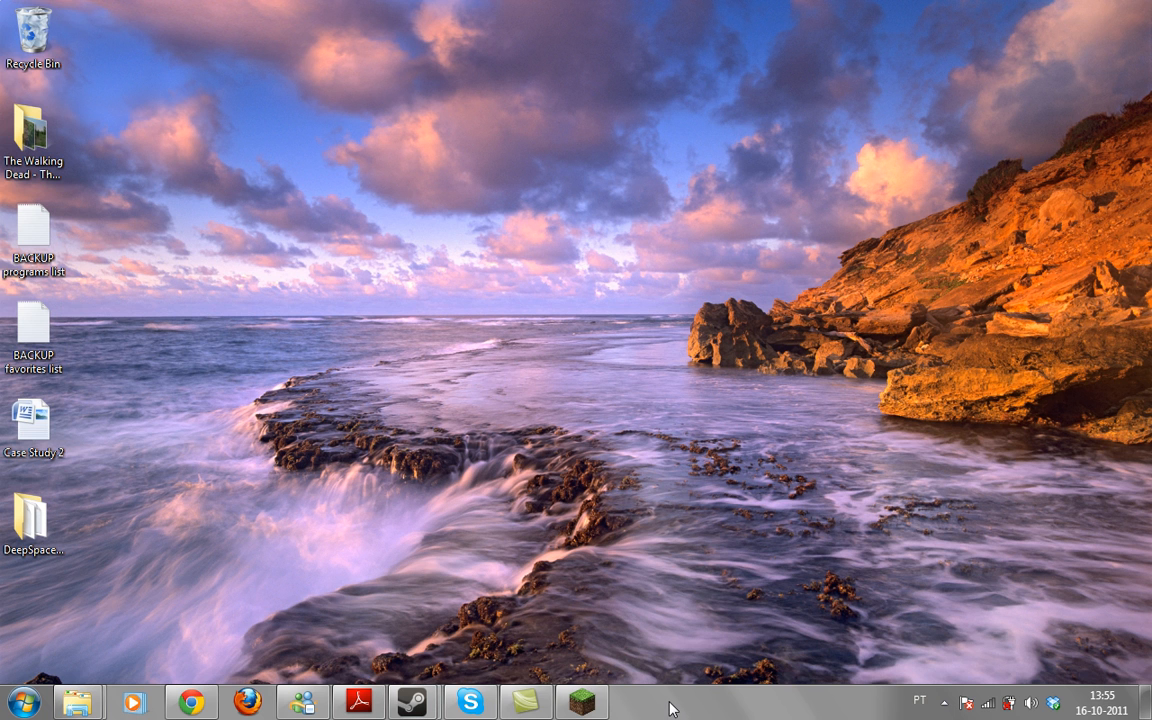
Start Task Manager from the taskbar's right-click menu
right_click(672, 706)
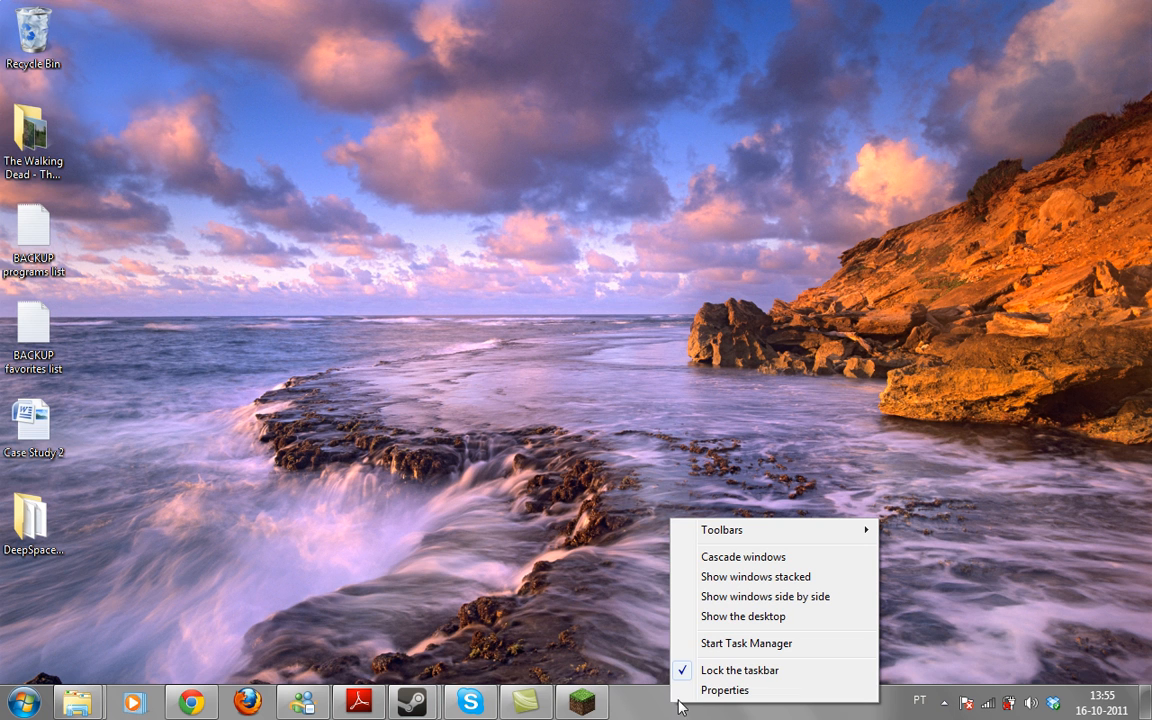
mouse_move(750, 643)
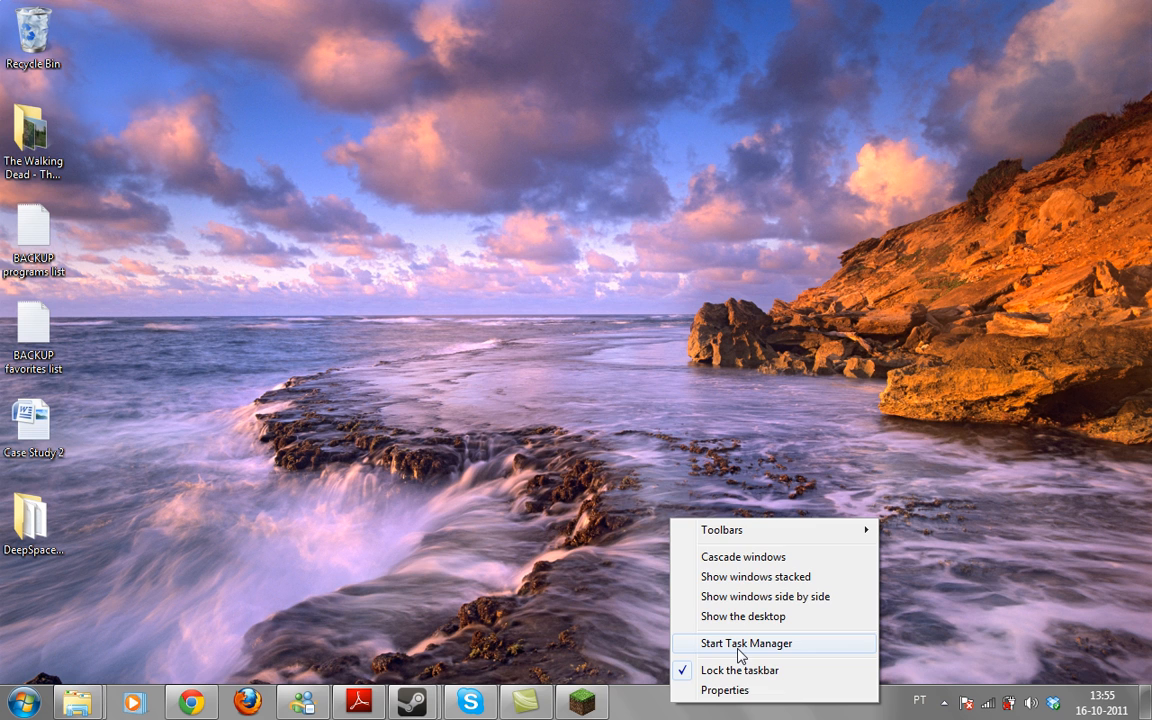
click(750, 642)
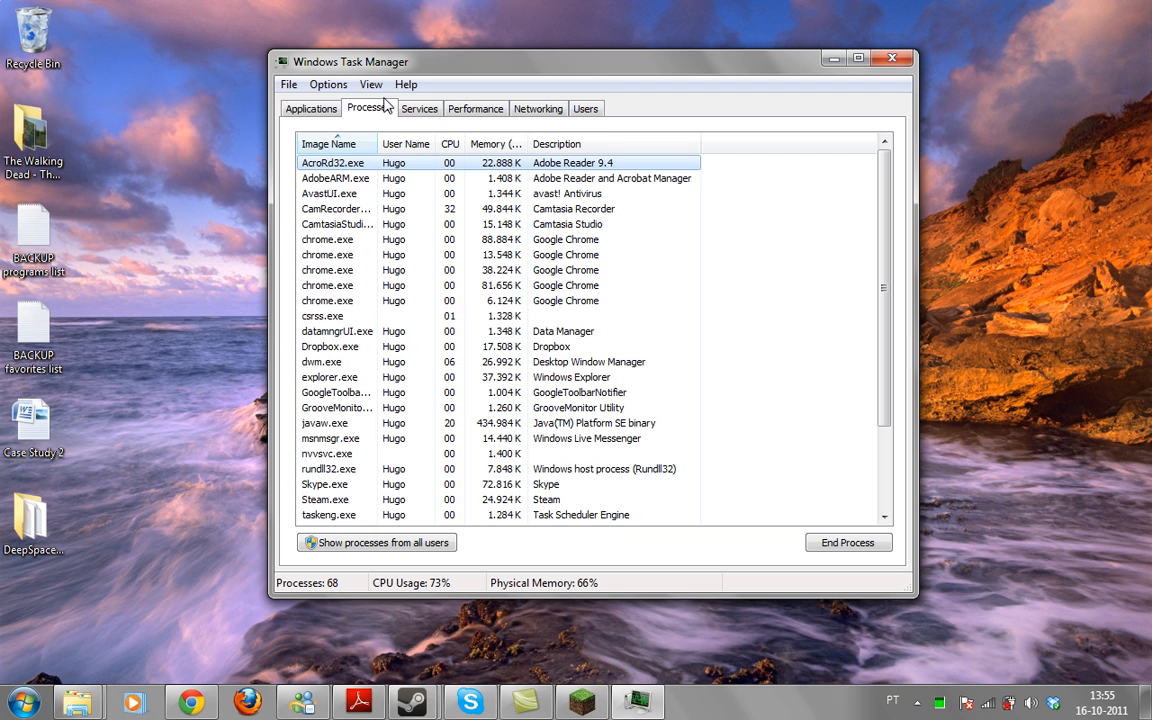
mouse_move(380, 110)
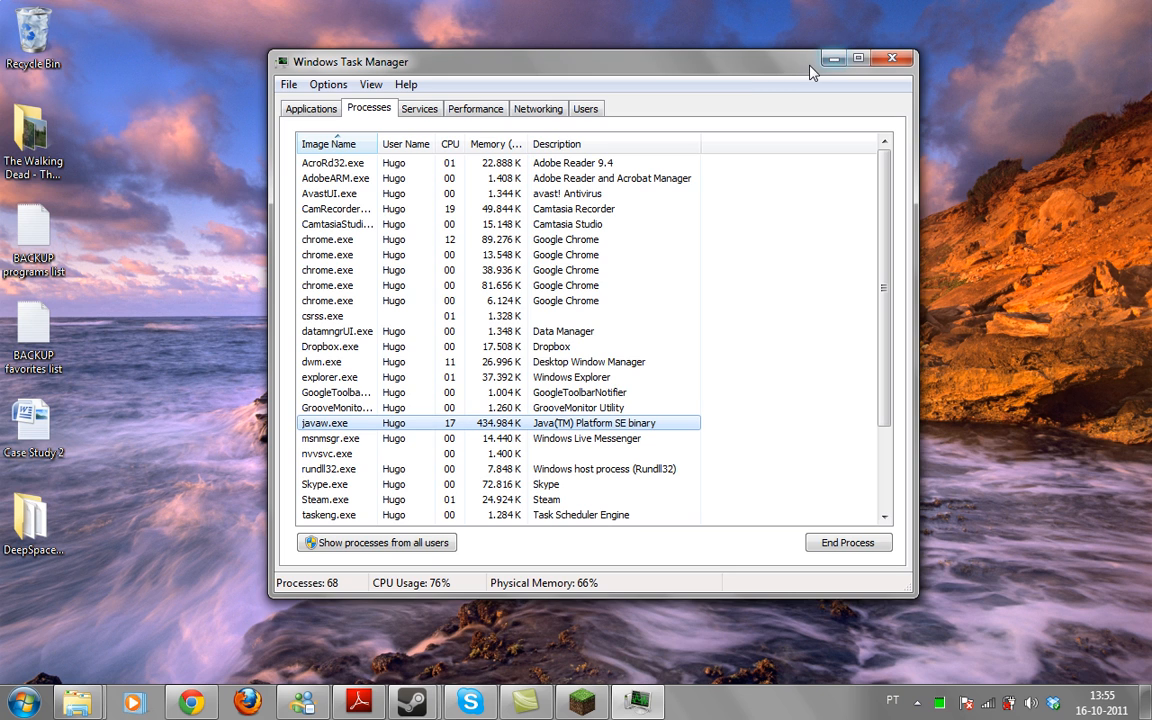
Minimize Task Manager and bring Minecraft's title screen back up
click(891, 58)
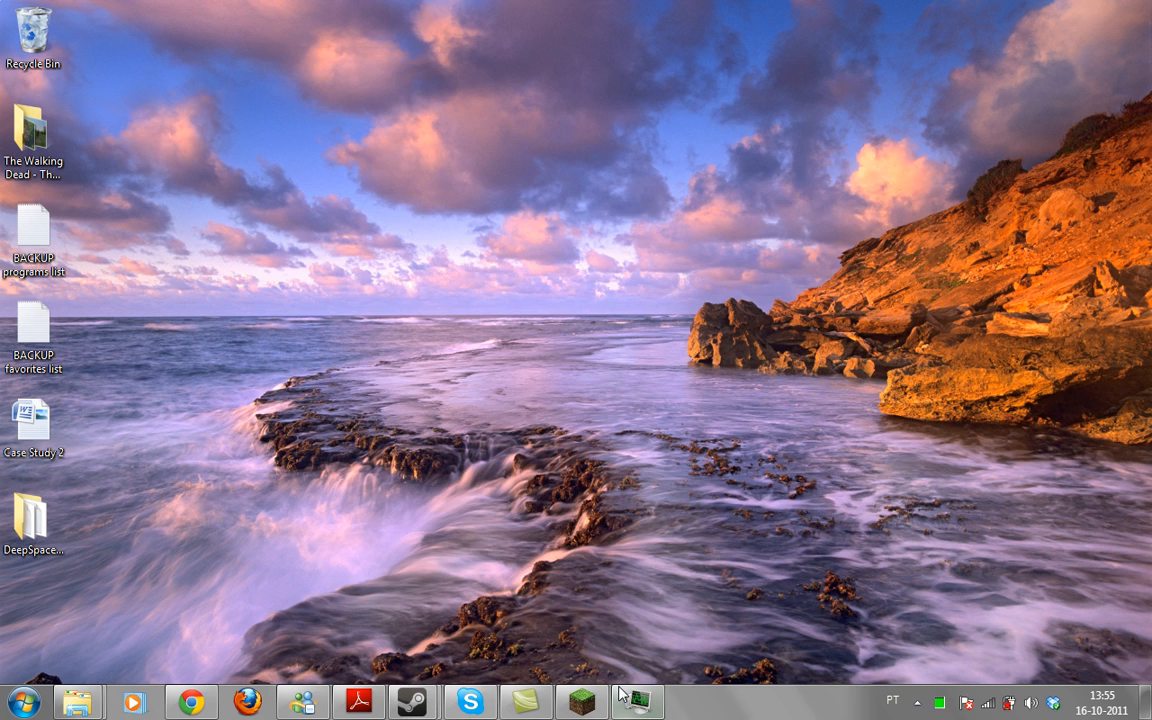
click(583, 696)
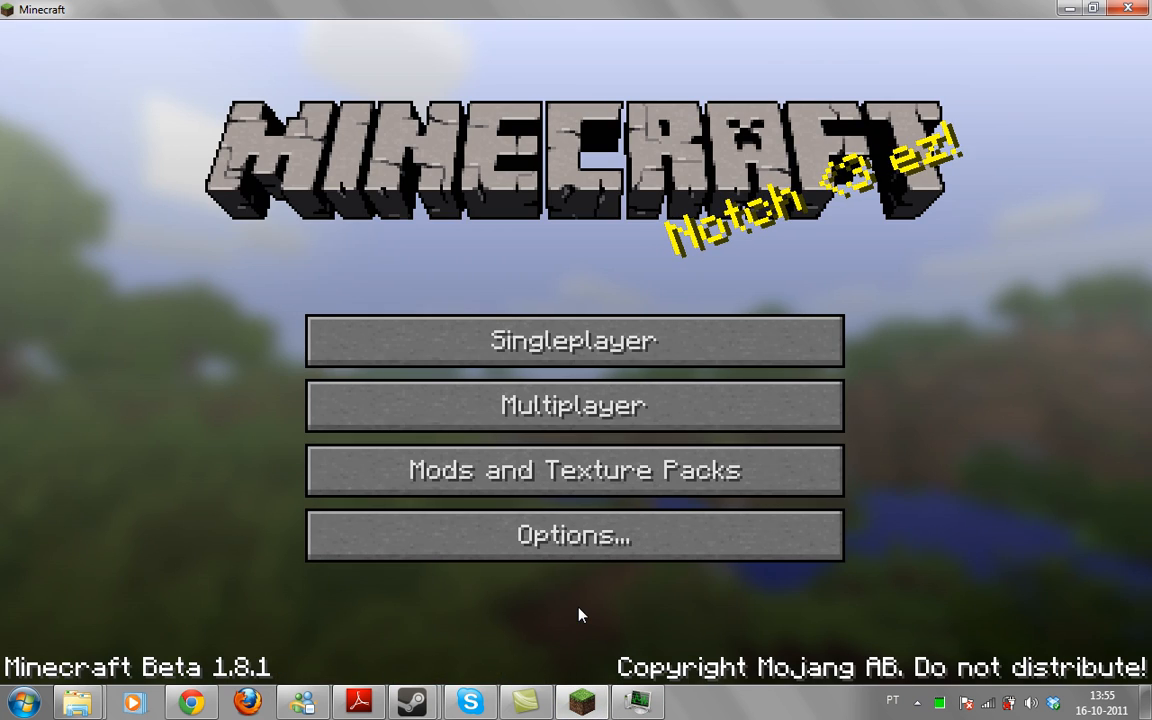
mouse_move(579, 357)
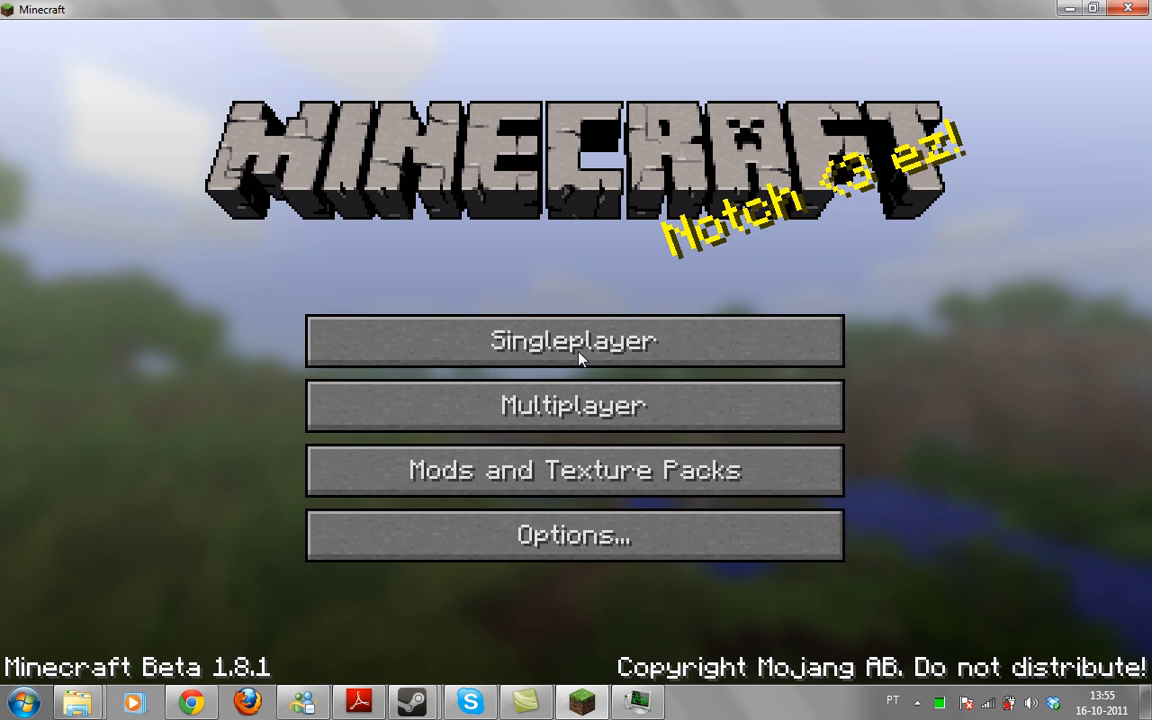
mouse_move(603, 353)
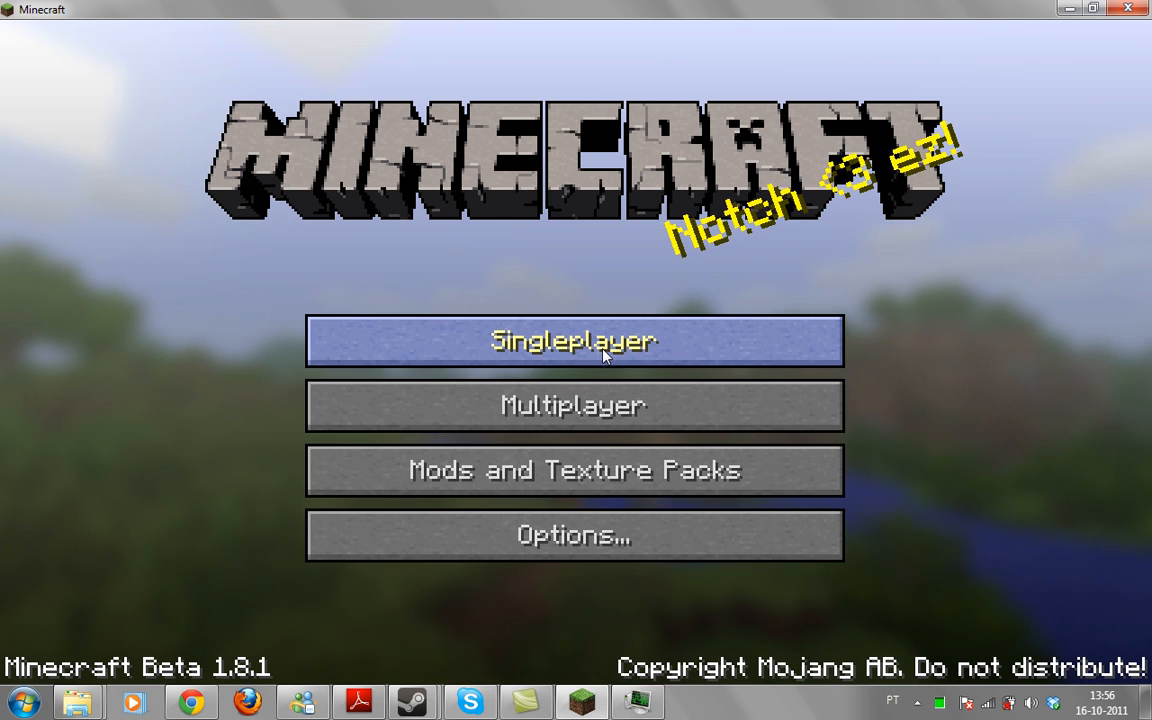